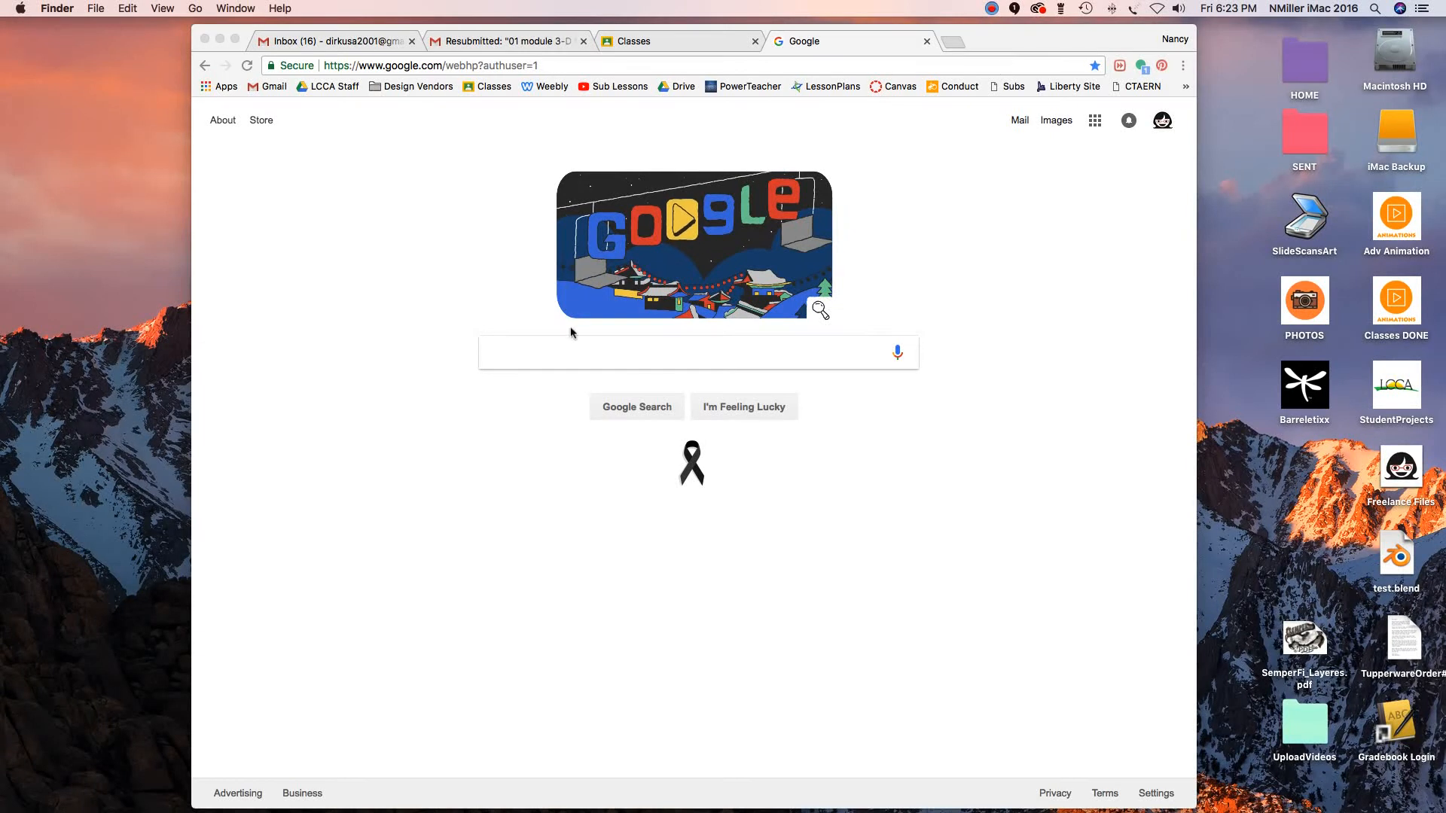
pyautogui.moveTo(653, 366)
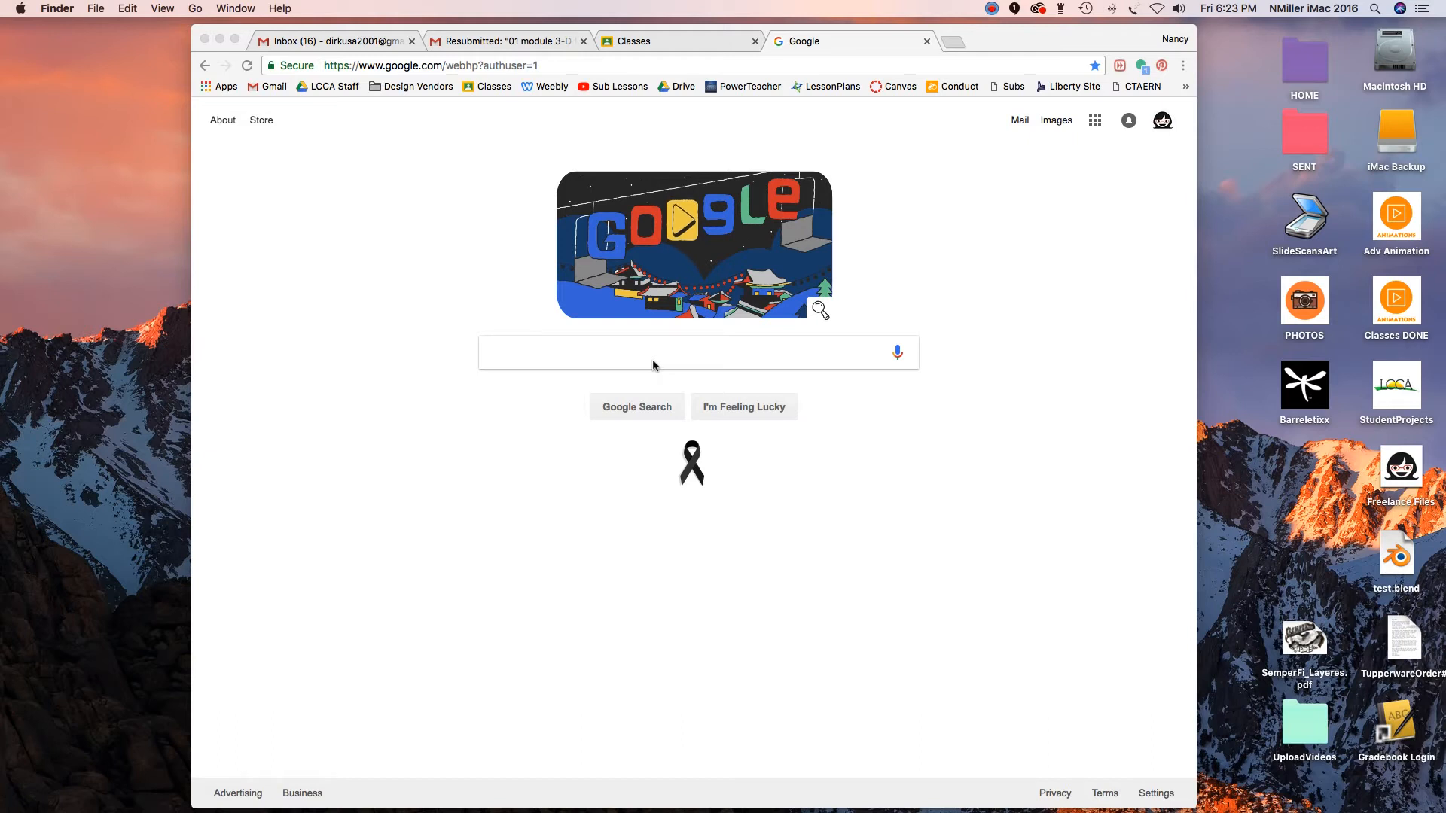
pyautogui.moveTo(644, 353)
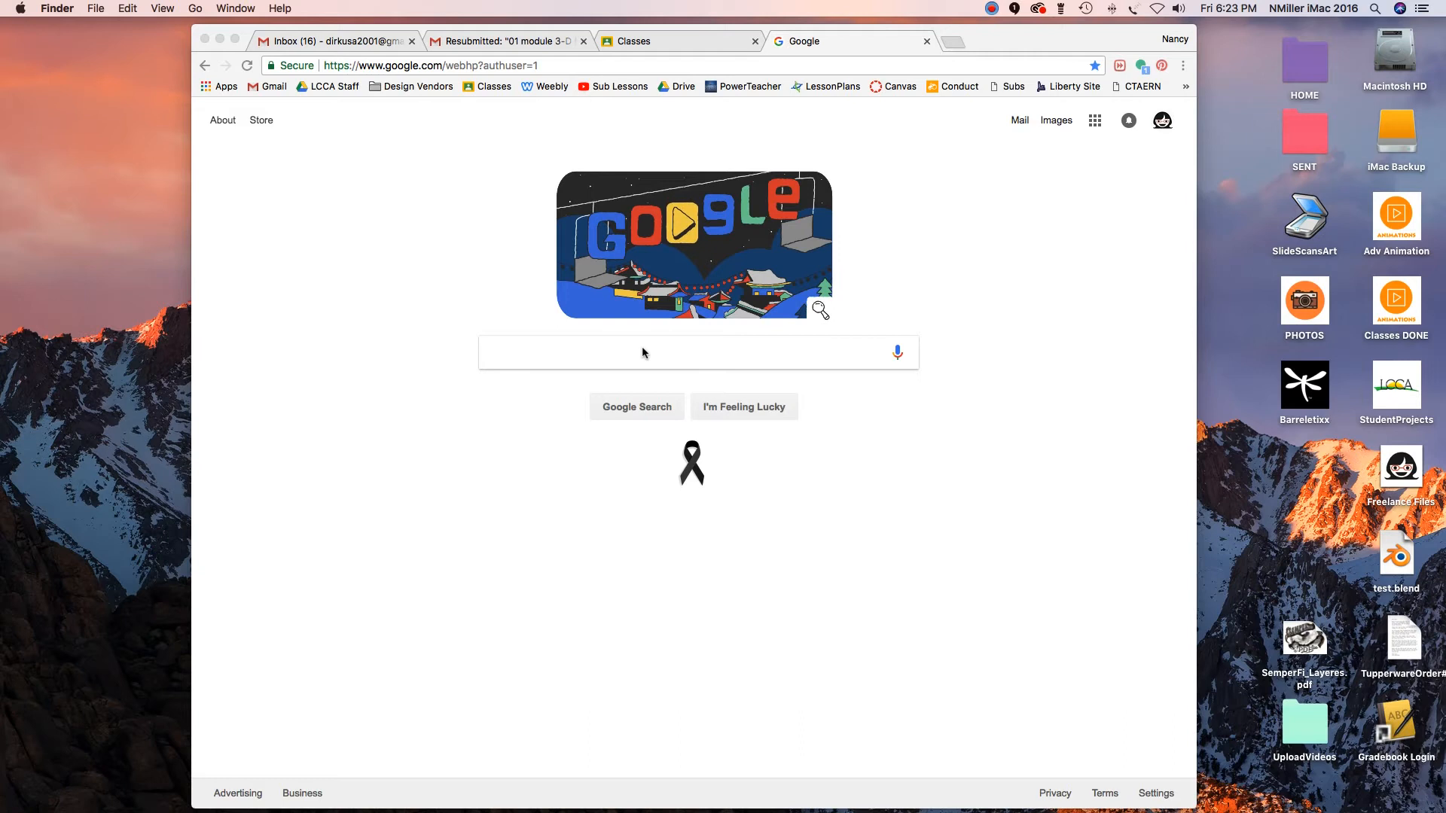
# Search Google for "wood texture" and switch to the Images results.
pyautogui.click(624, 357)
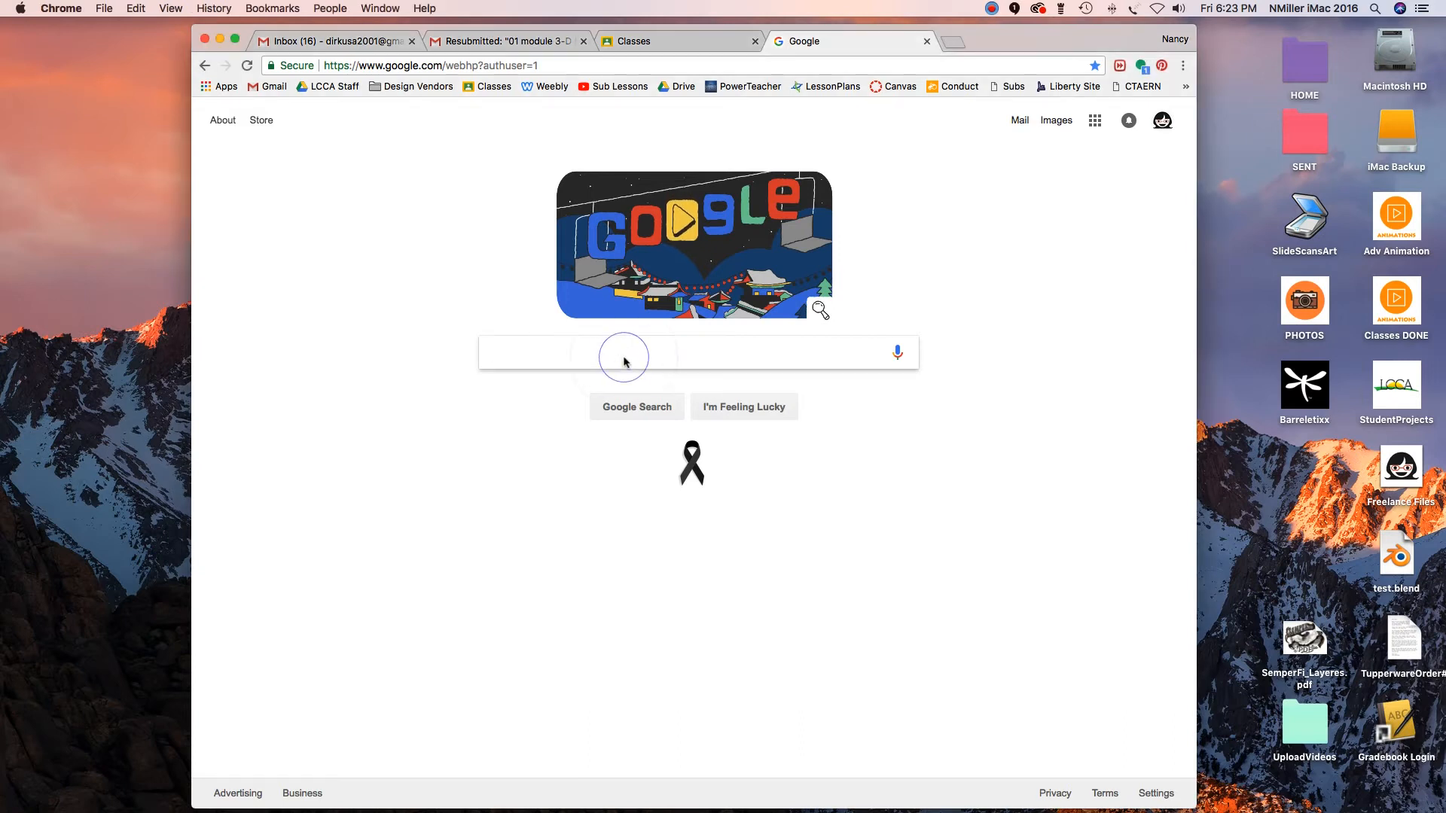
pyautogui.write('wood texture')
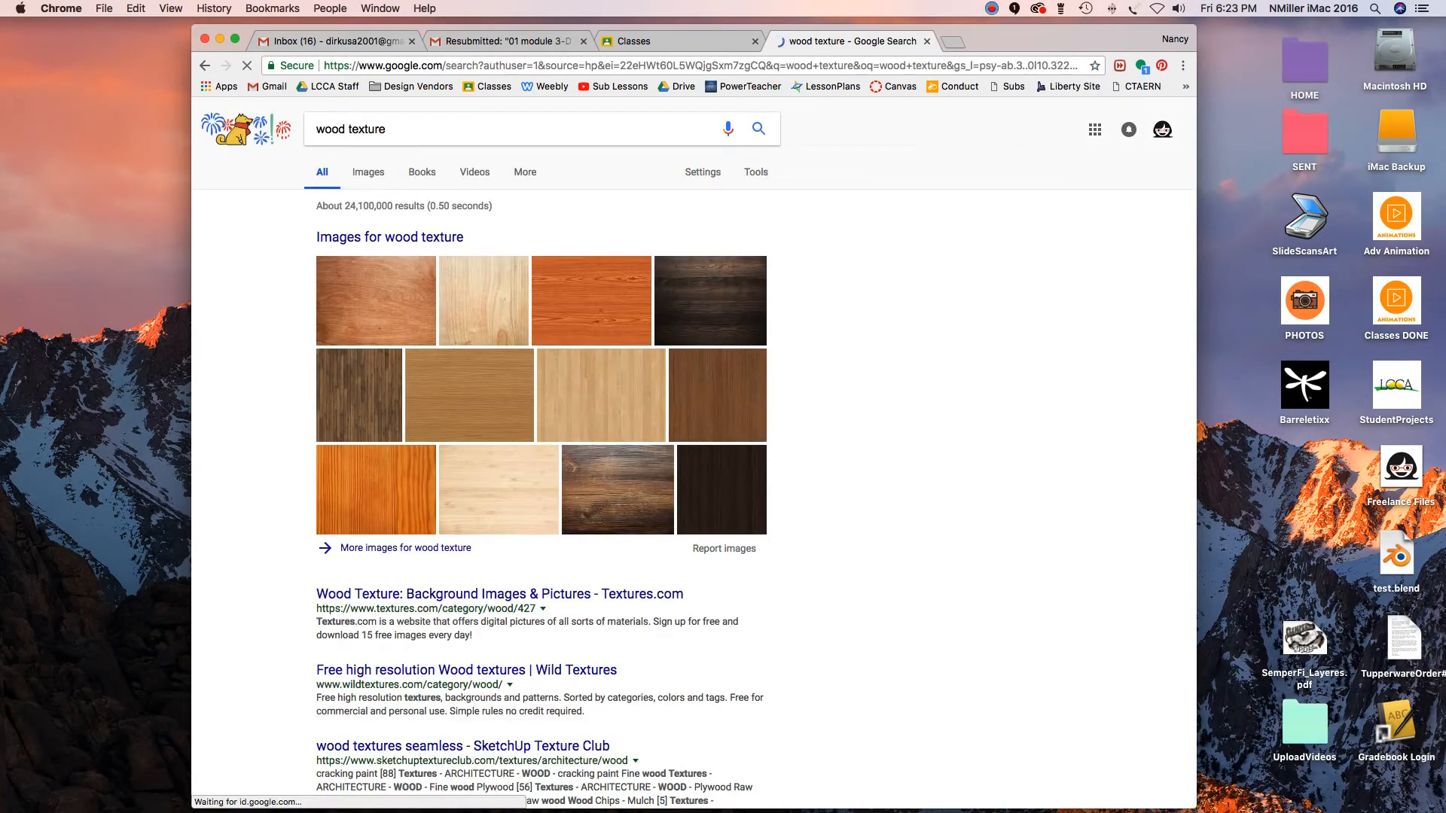
pyautogui.click(369, 172)
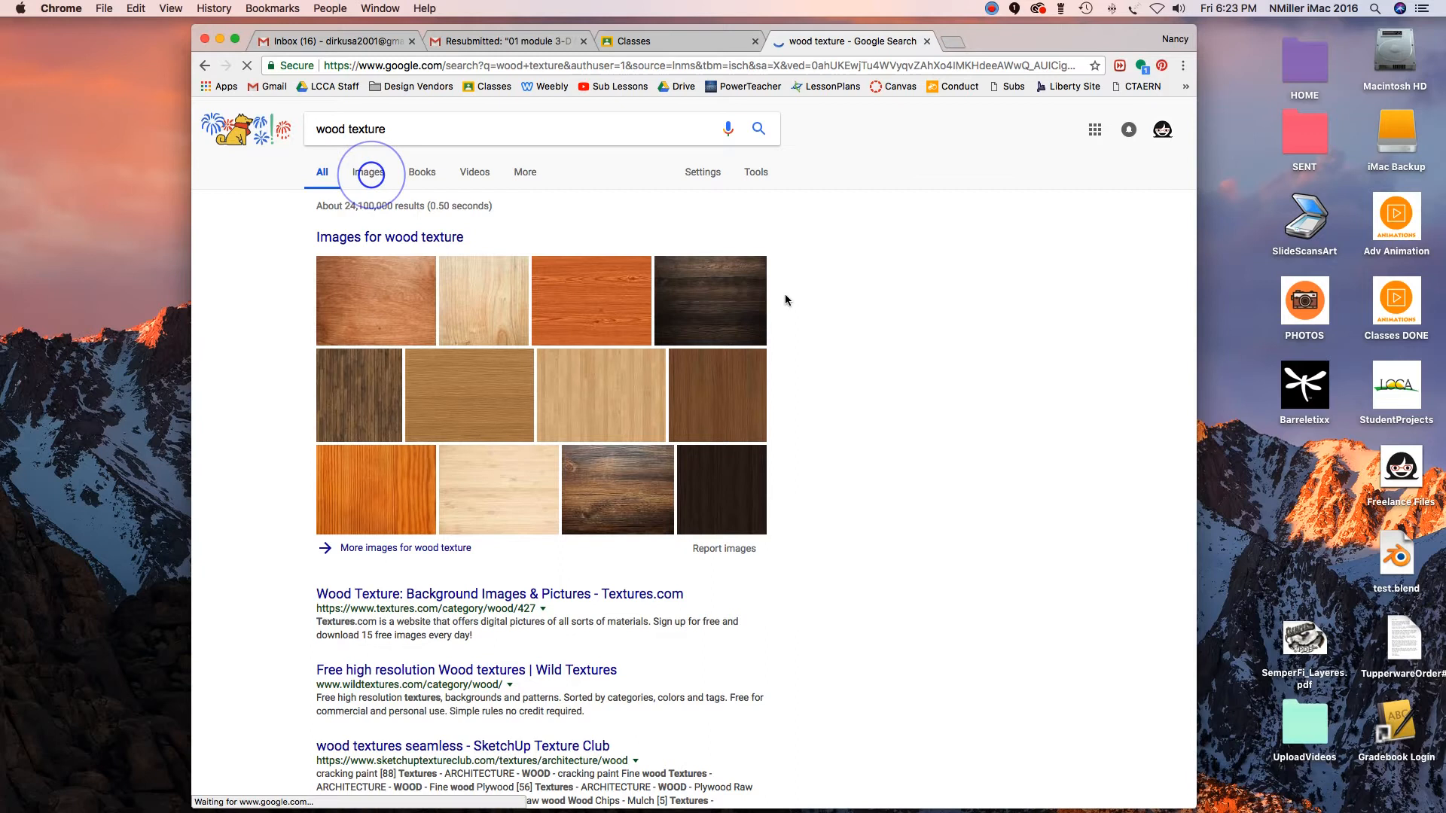
pyautogui.click(366, 173)
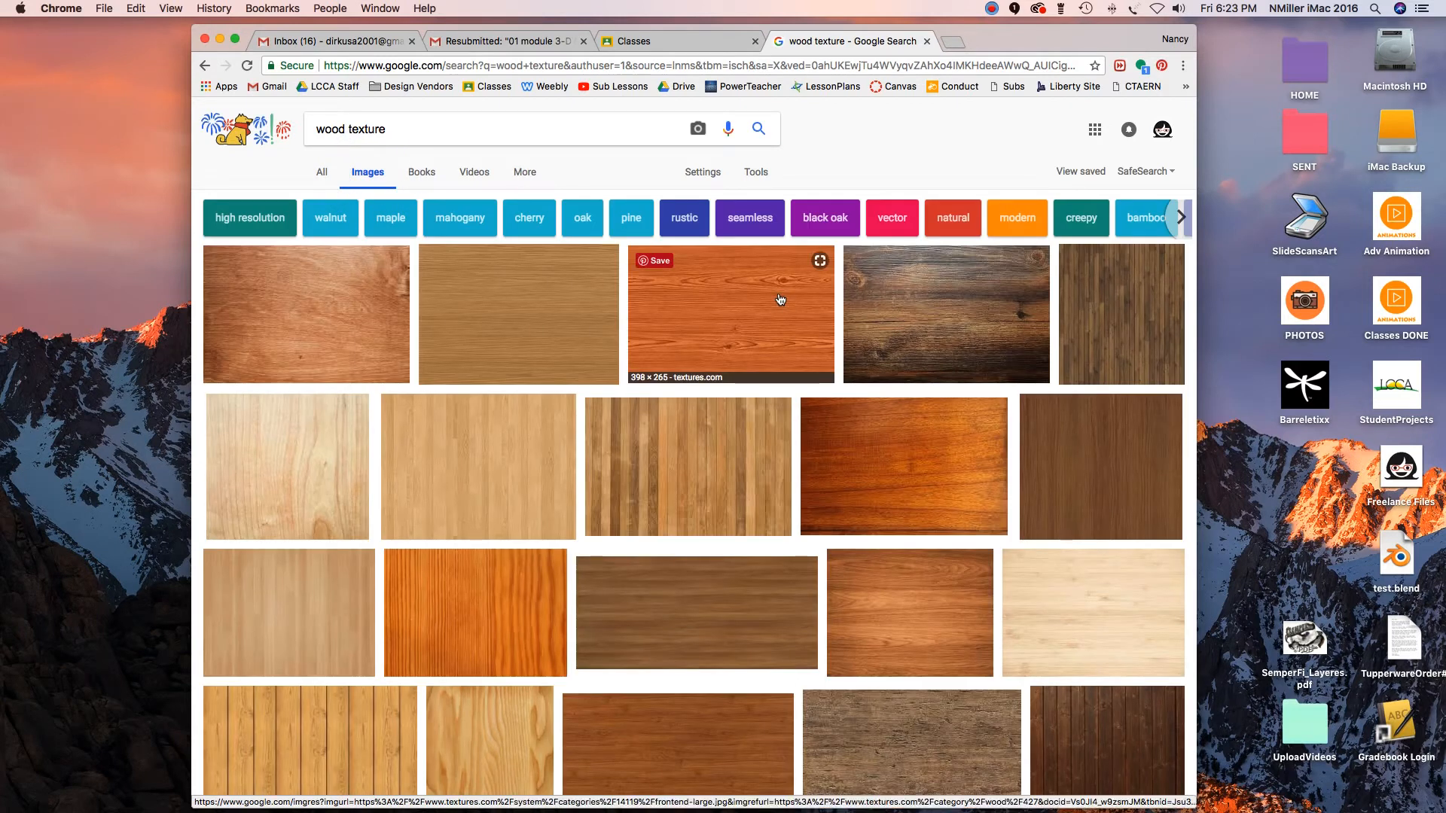
# Filter the wood texture image results to Medium size under Tools.
pyautogui.click(755, 172)
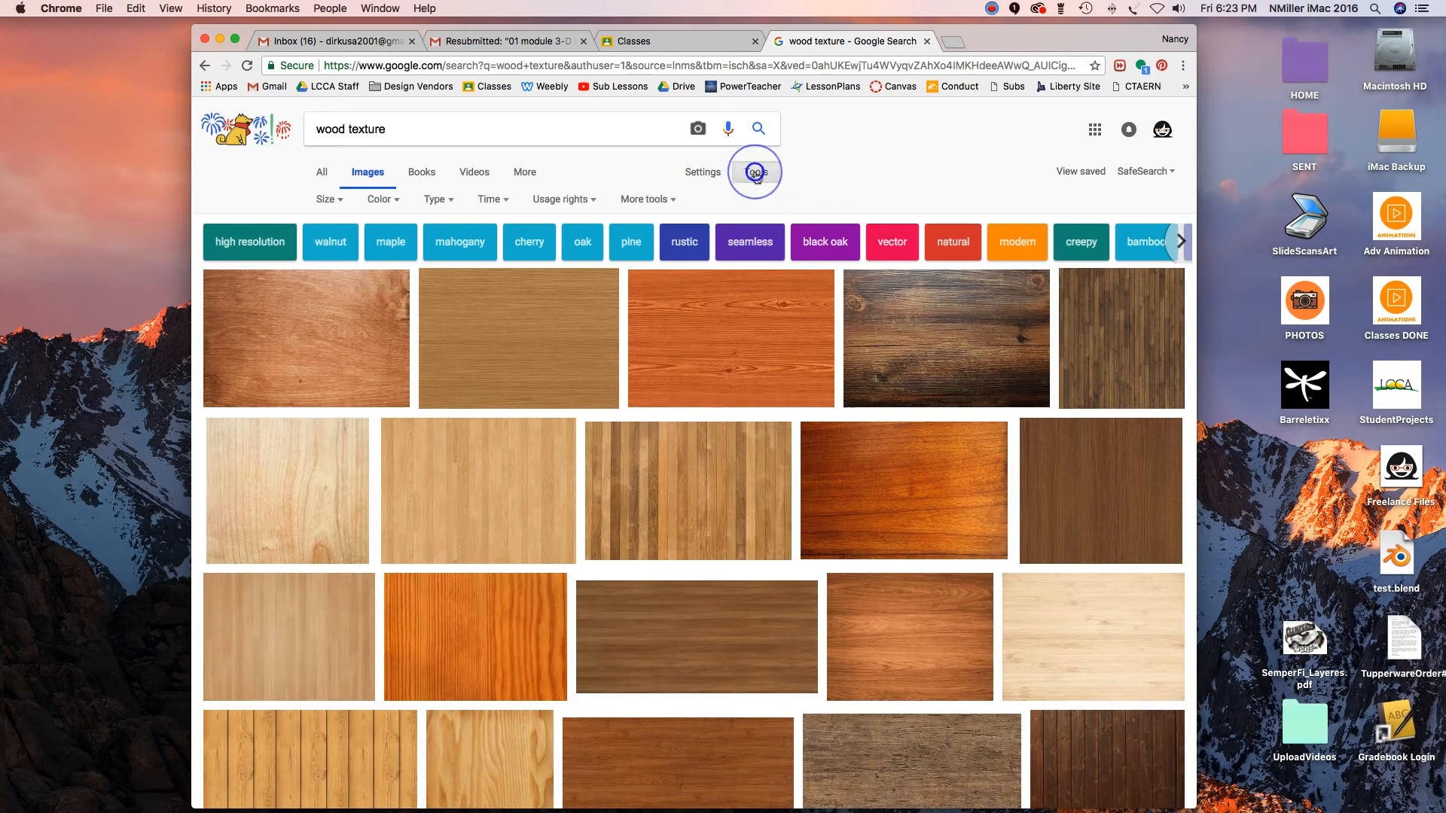
pyautogui.click(328, 198)
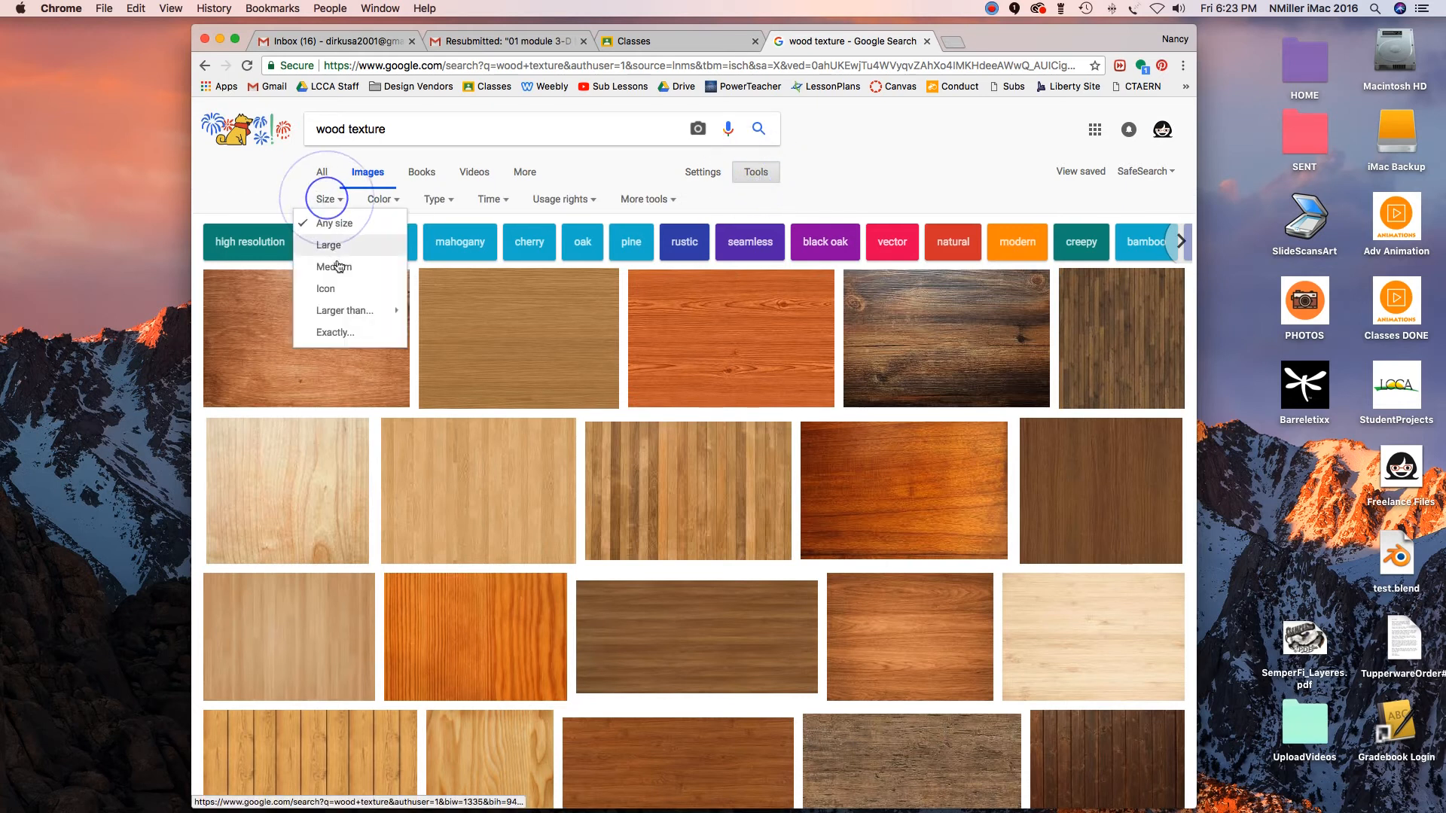
pyautogui.click(334, 266)
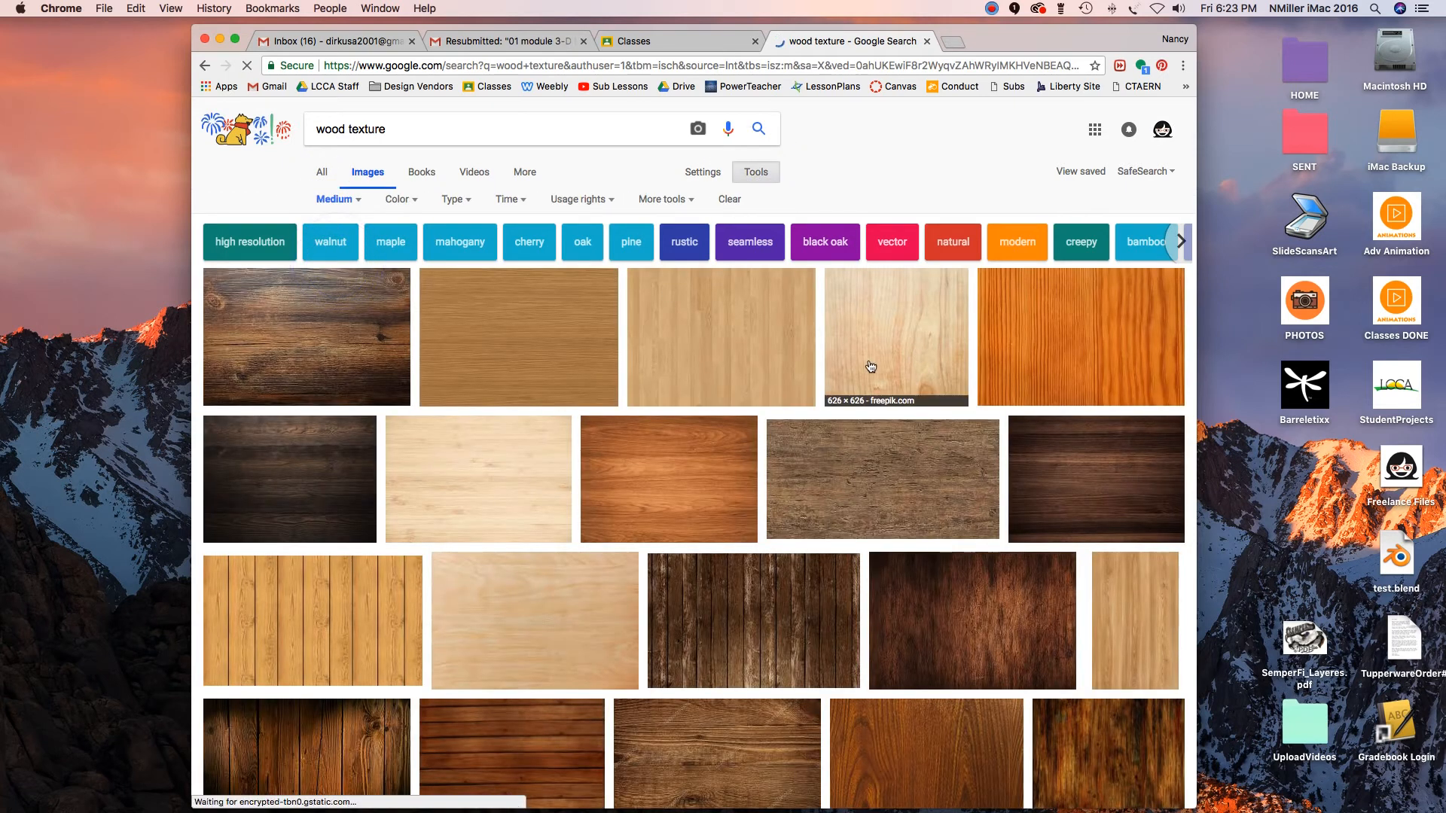
pyautogui.scroll(-3)
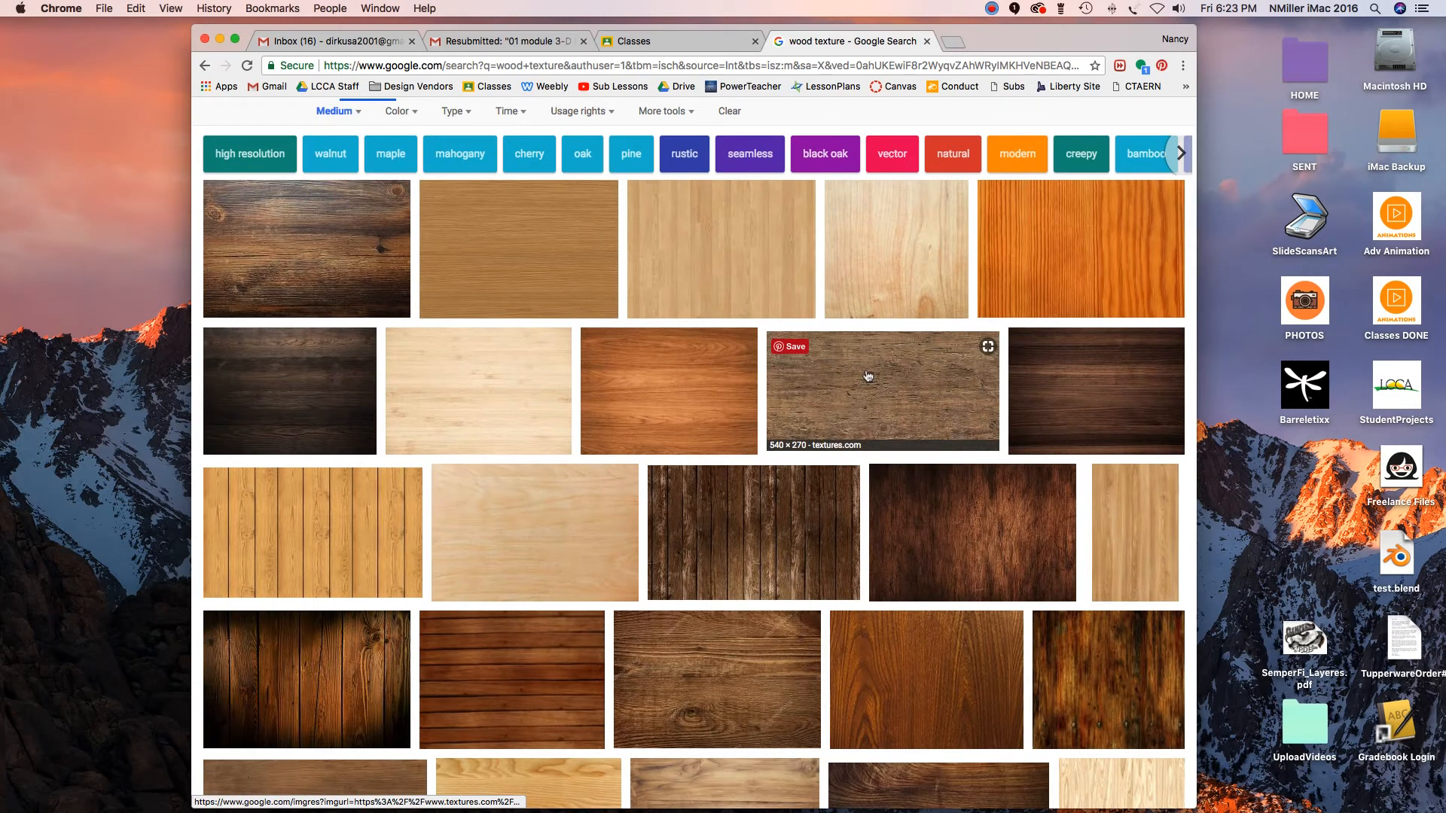
pyautogui.moveTo(564, 294)
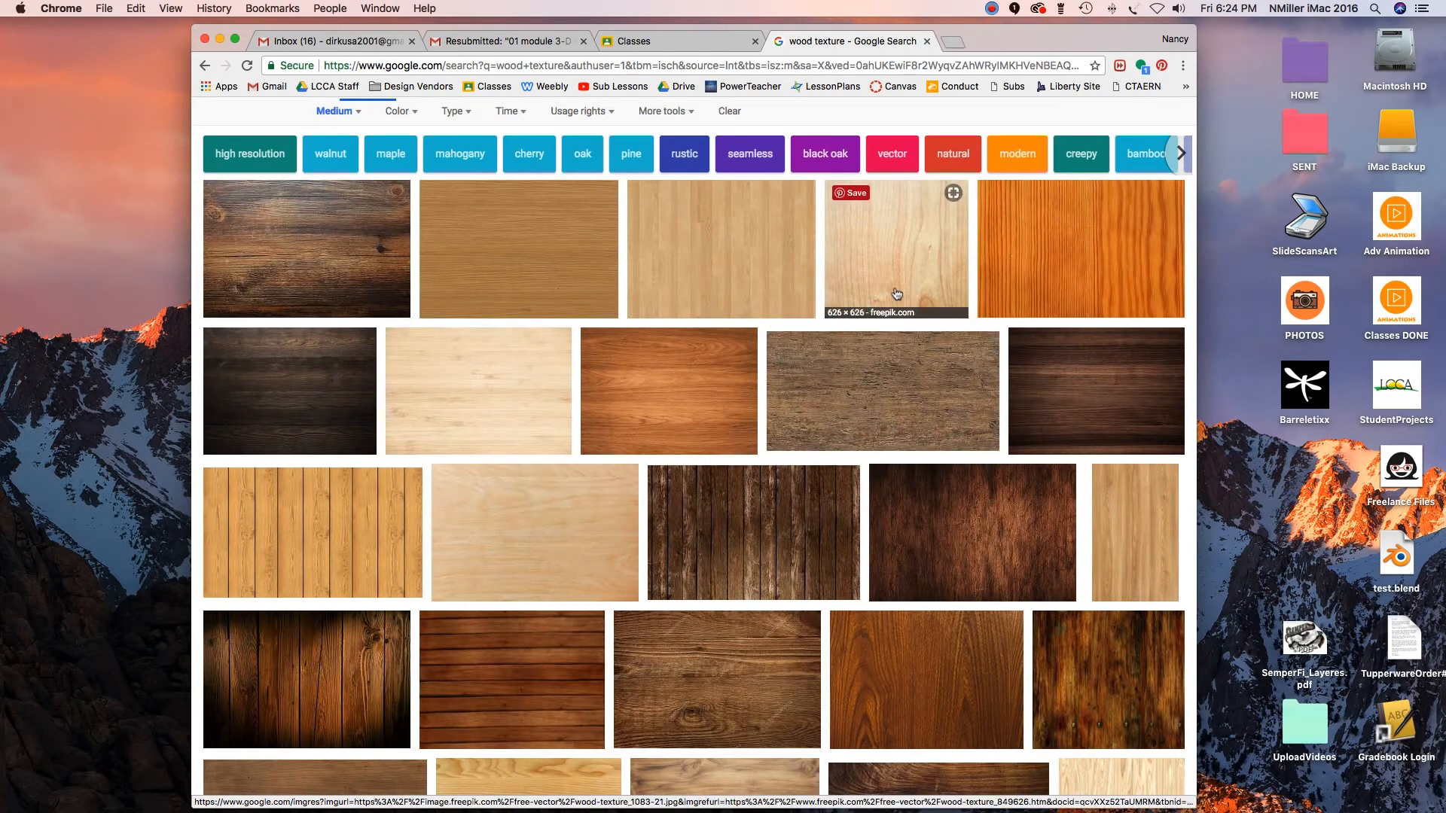
pyautogui.moveTo(894, 291)
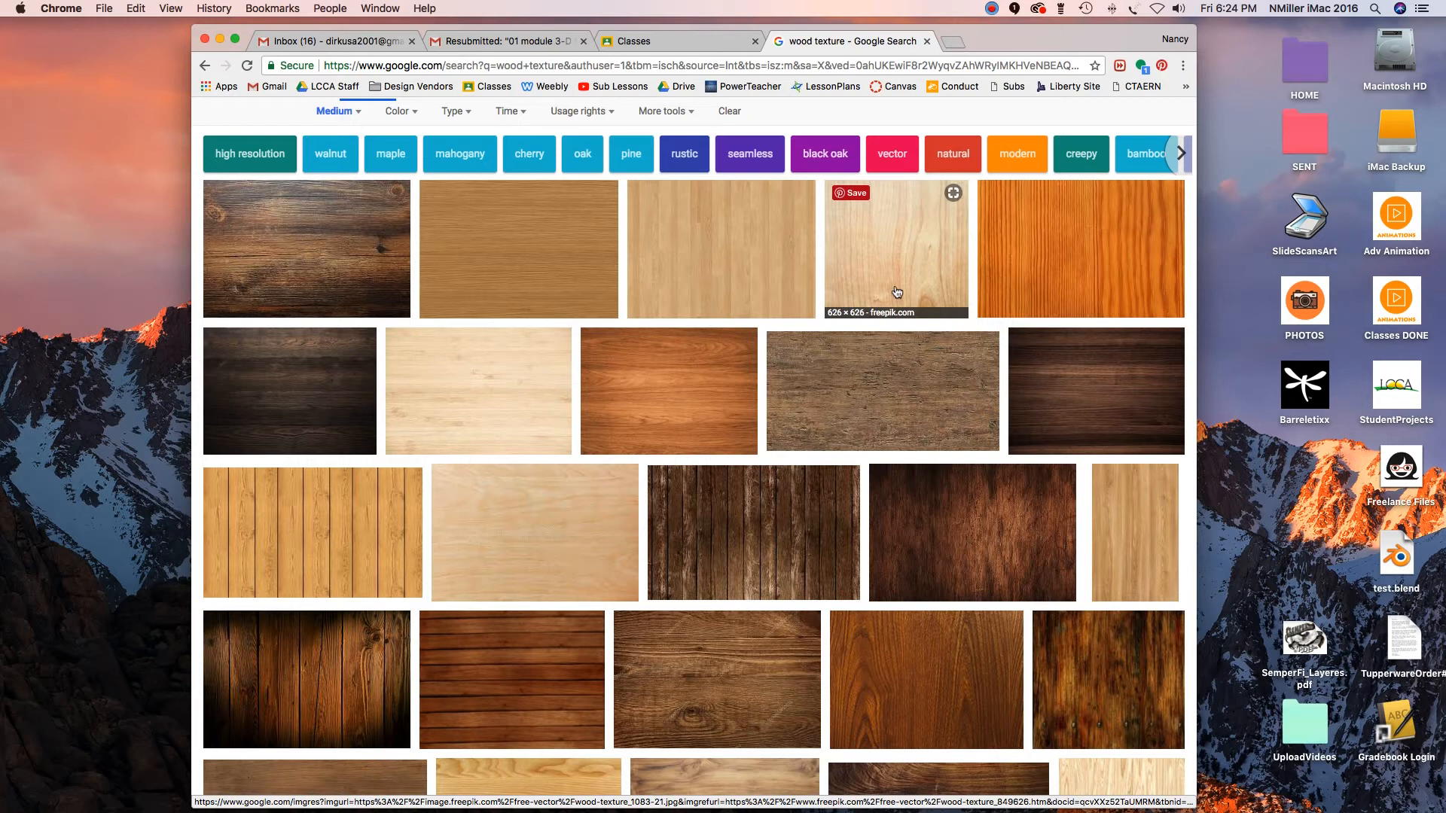
pyautogui.moveTo(899, 290)
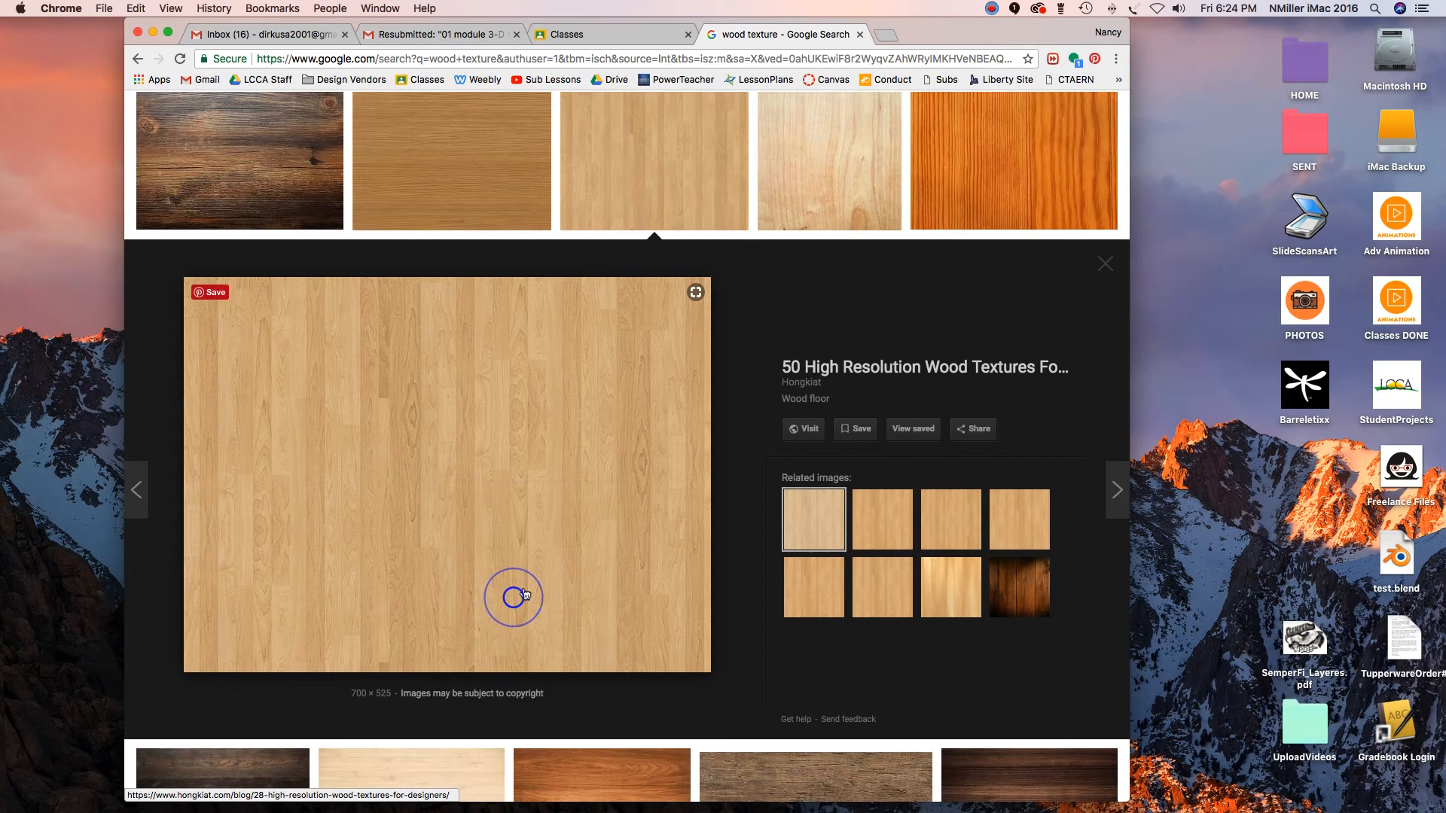
pyautogui.moveTo(941, 449)
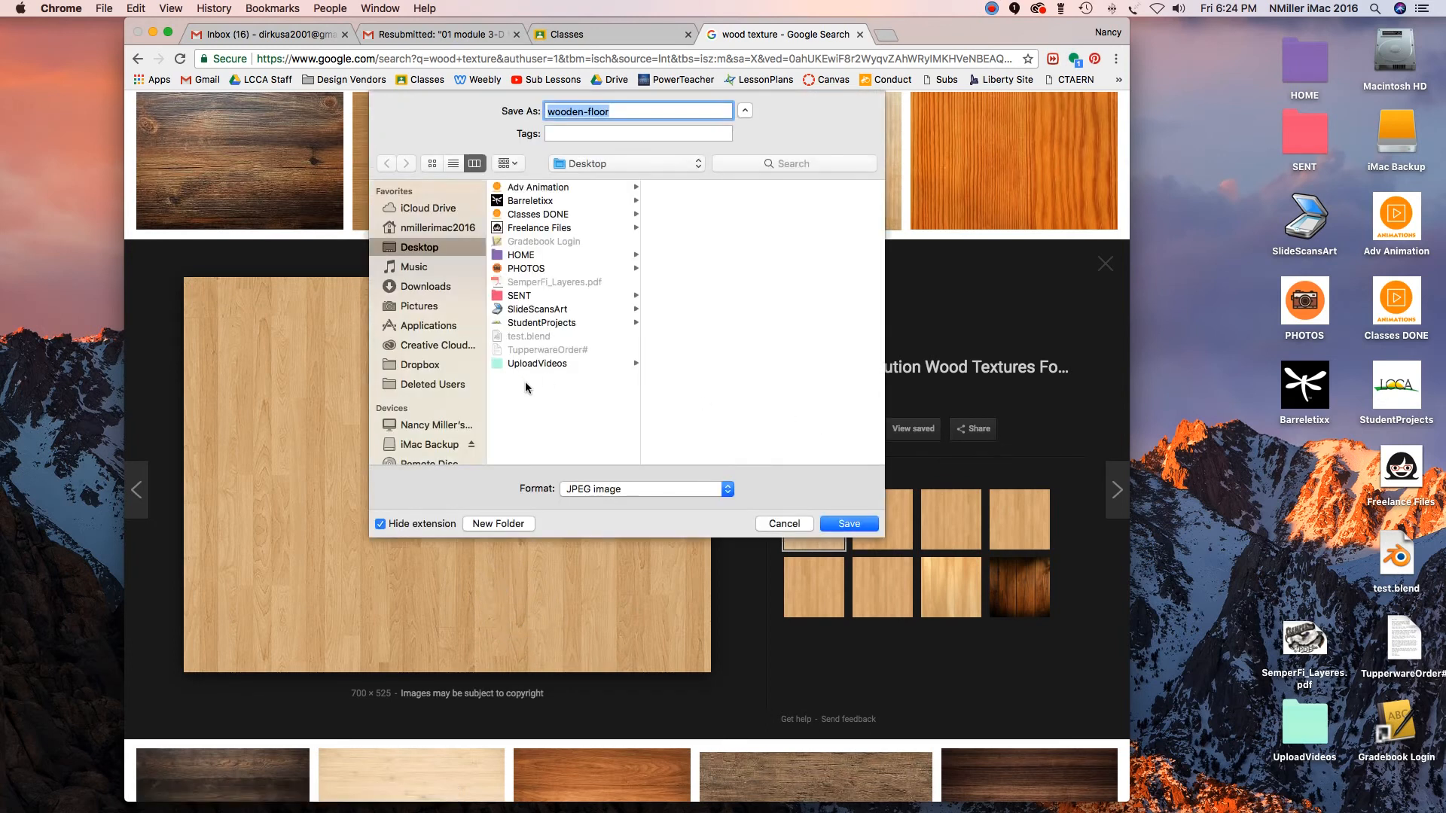
# Create a "3D Modeling" folder on the Desktop and save the wood floor image into it.
pyautogui.click(498, 524)
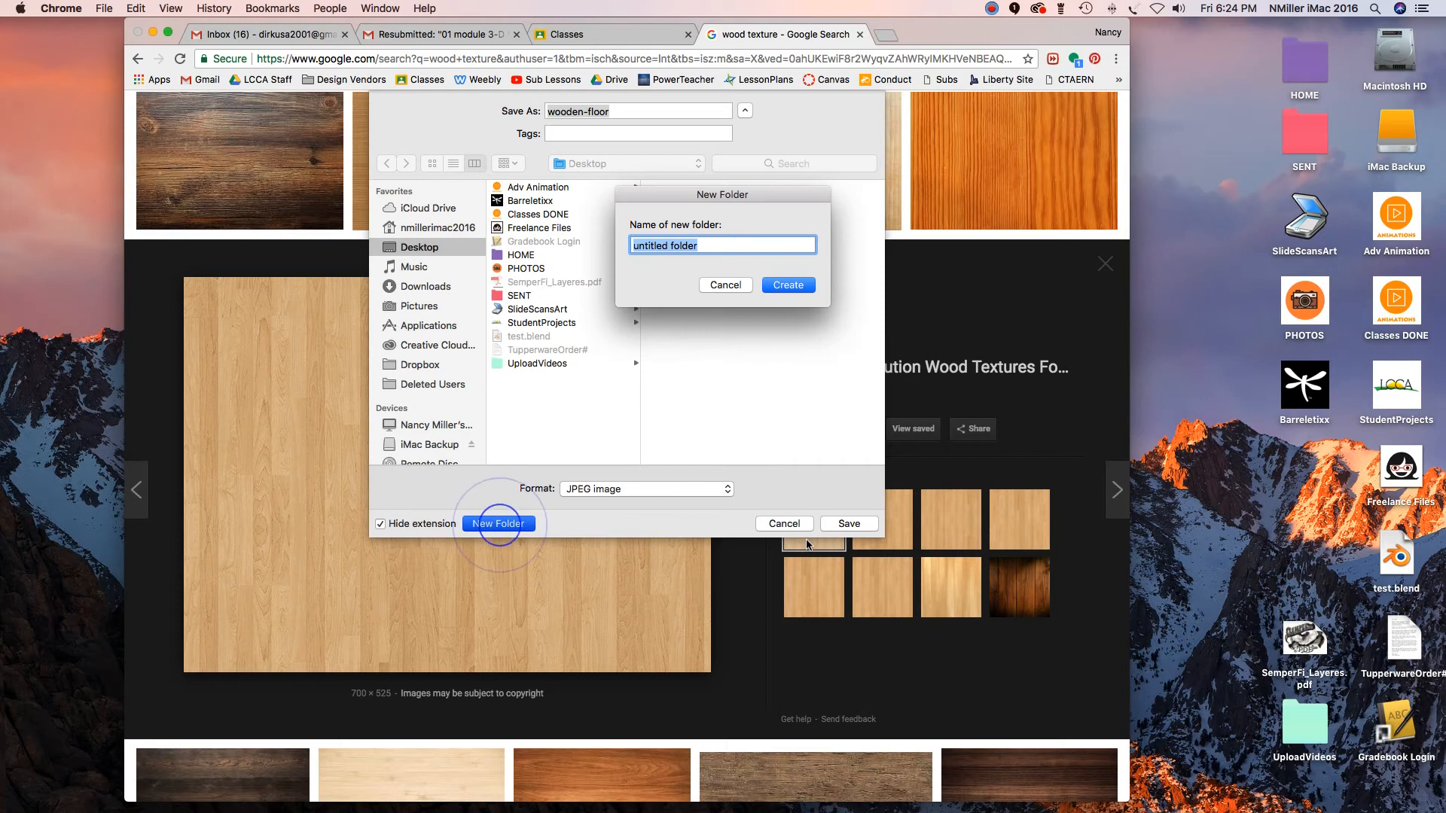
pyautogui.write('3D Mod')
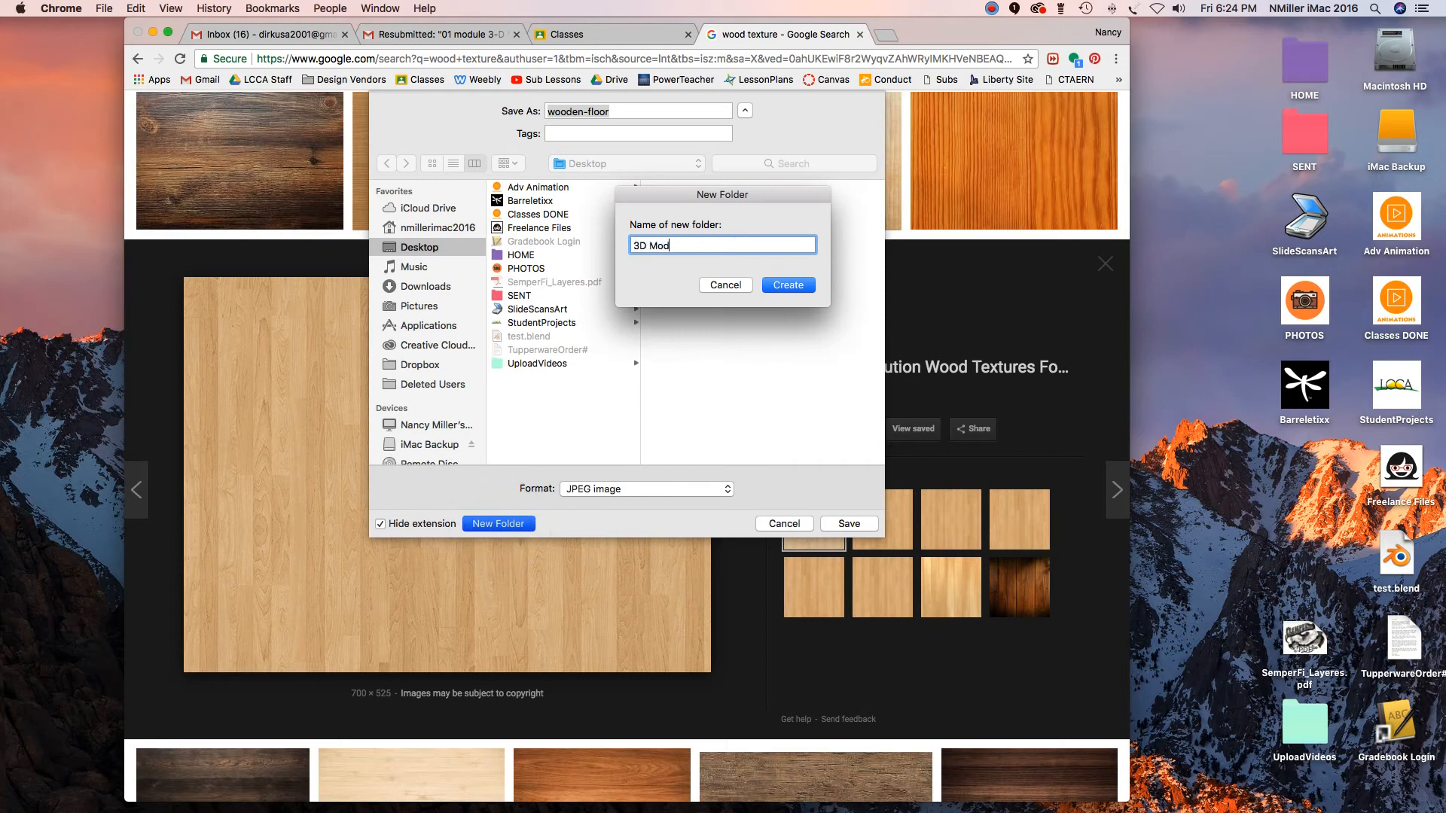
pyautogui.write('eling')
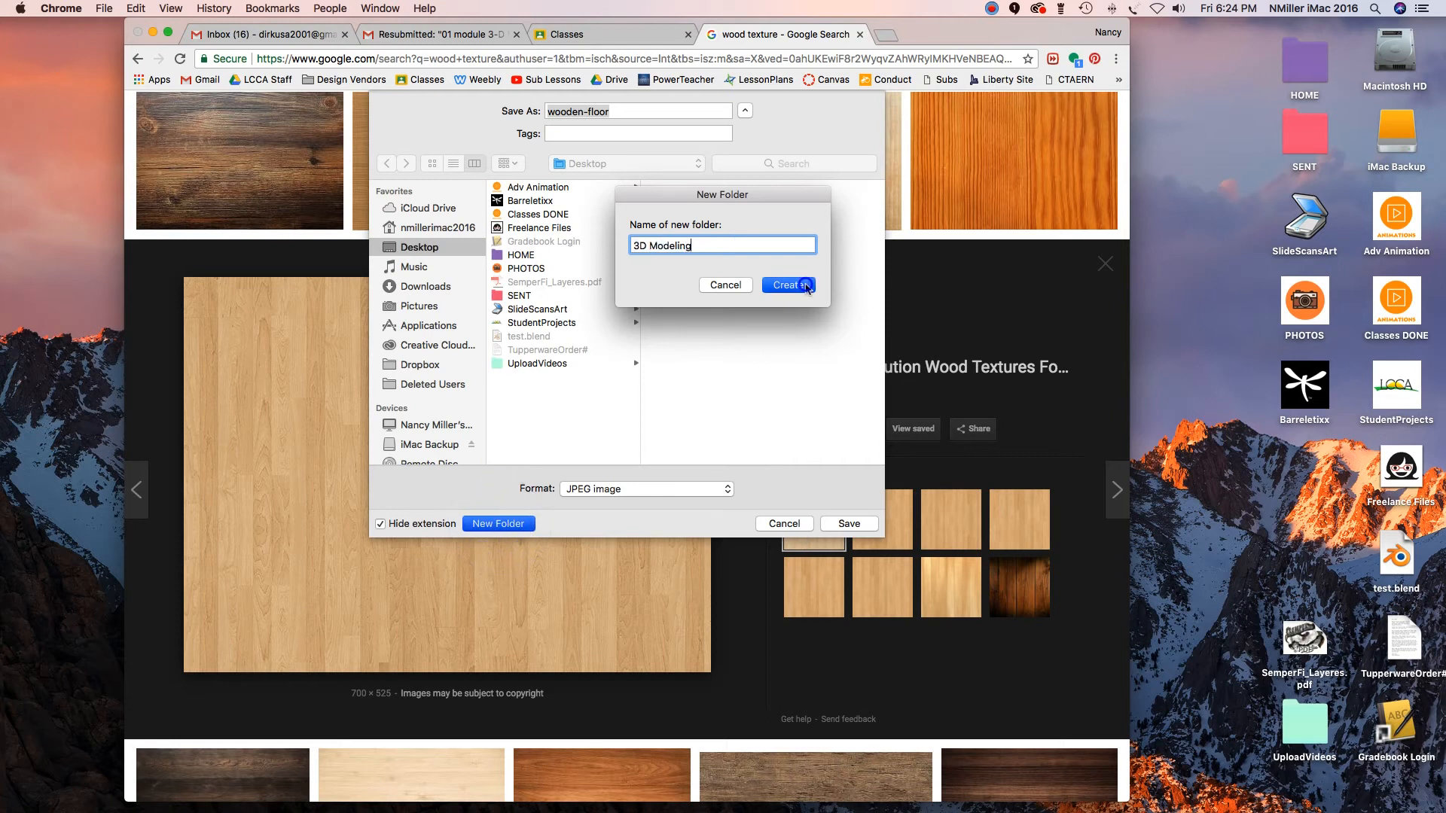
pyautogui.click(788, 285)
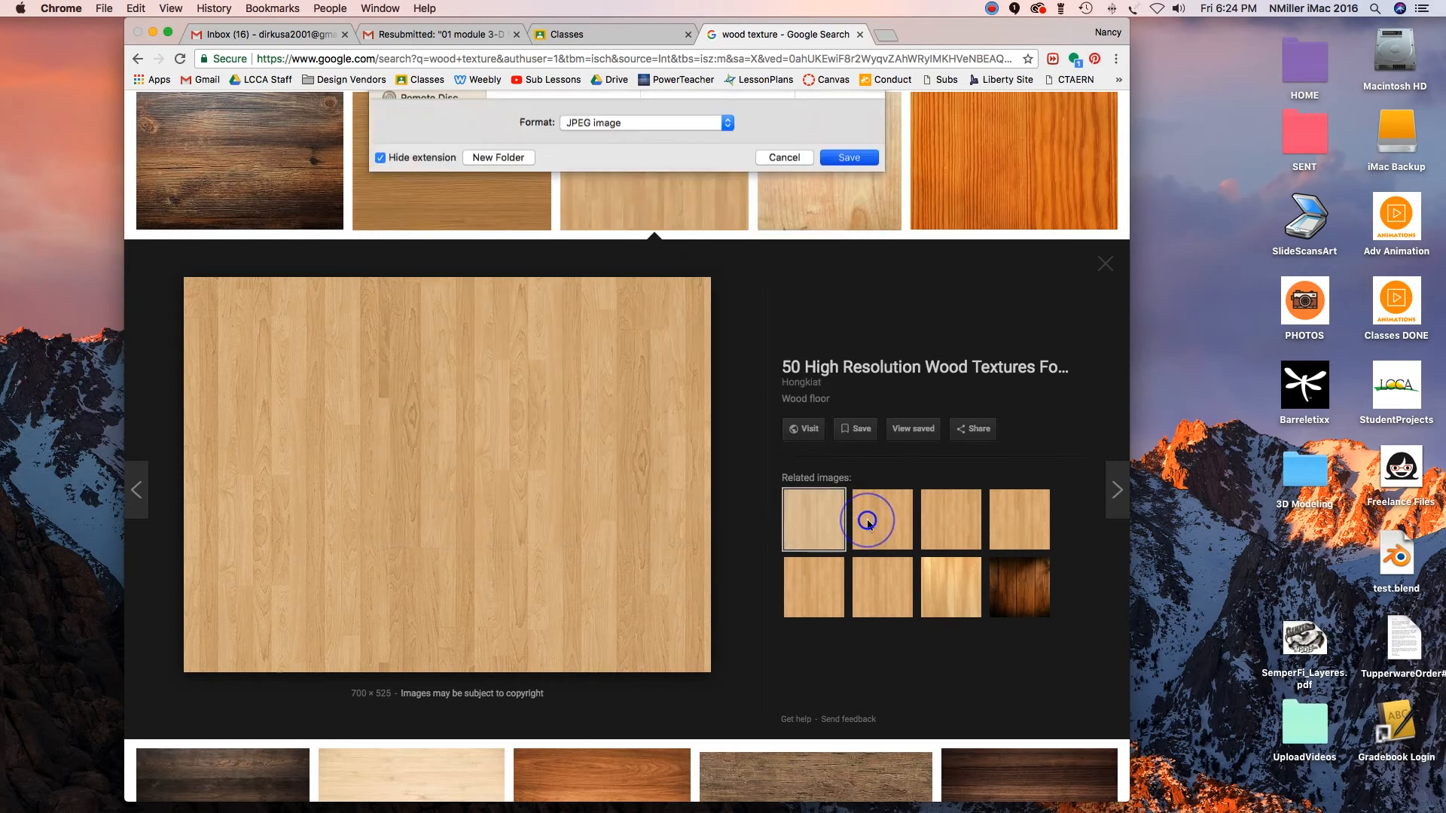
pyautogui.click(845, 157)
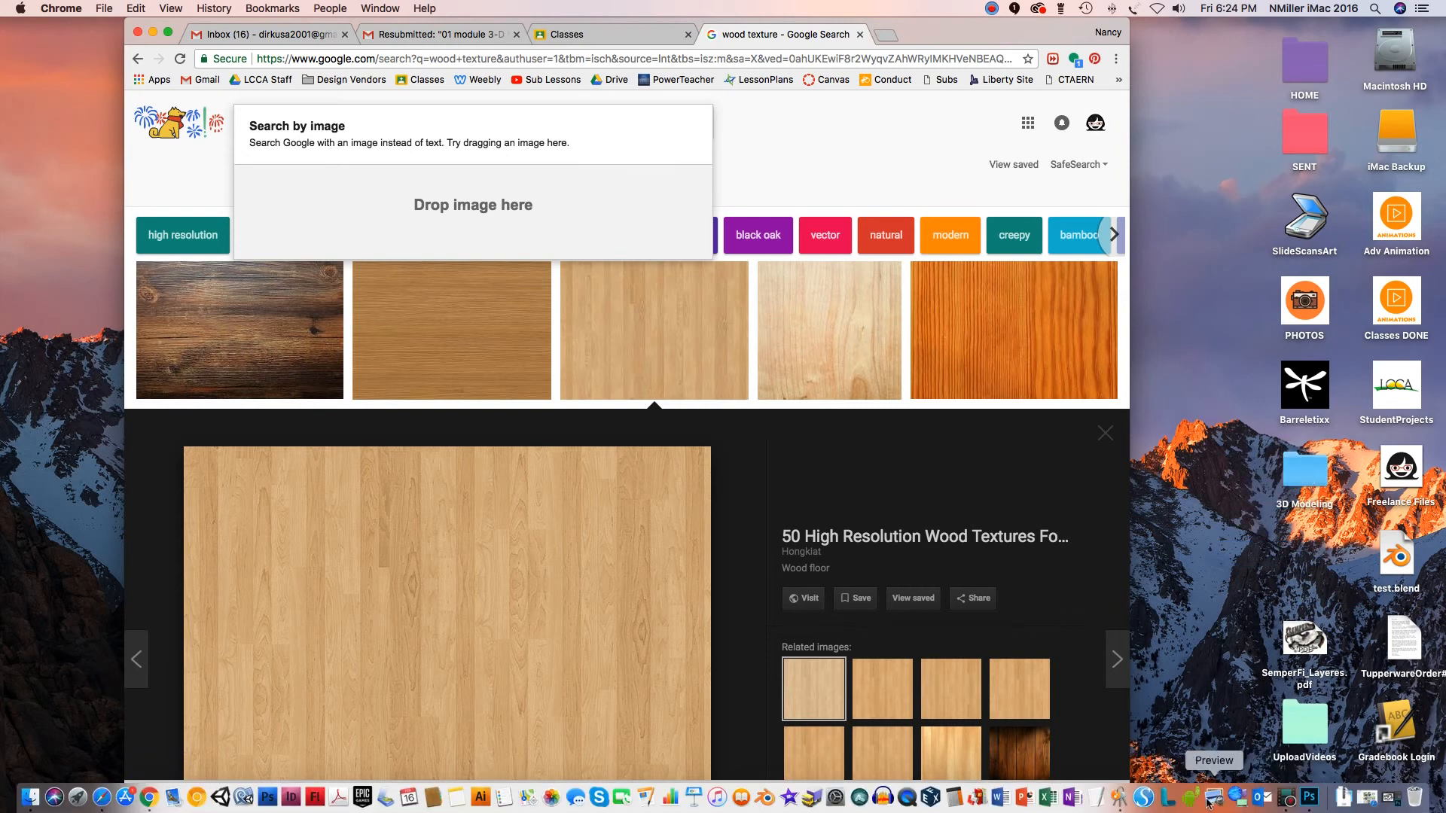
pyautogui.moveTo(1342, 798)
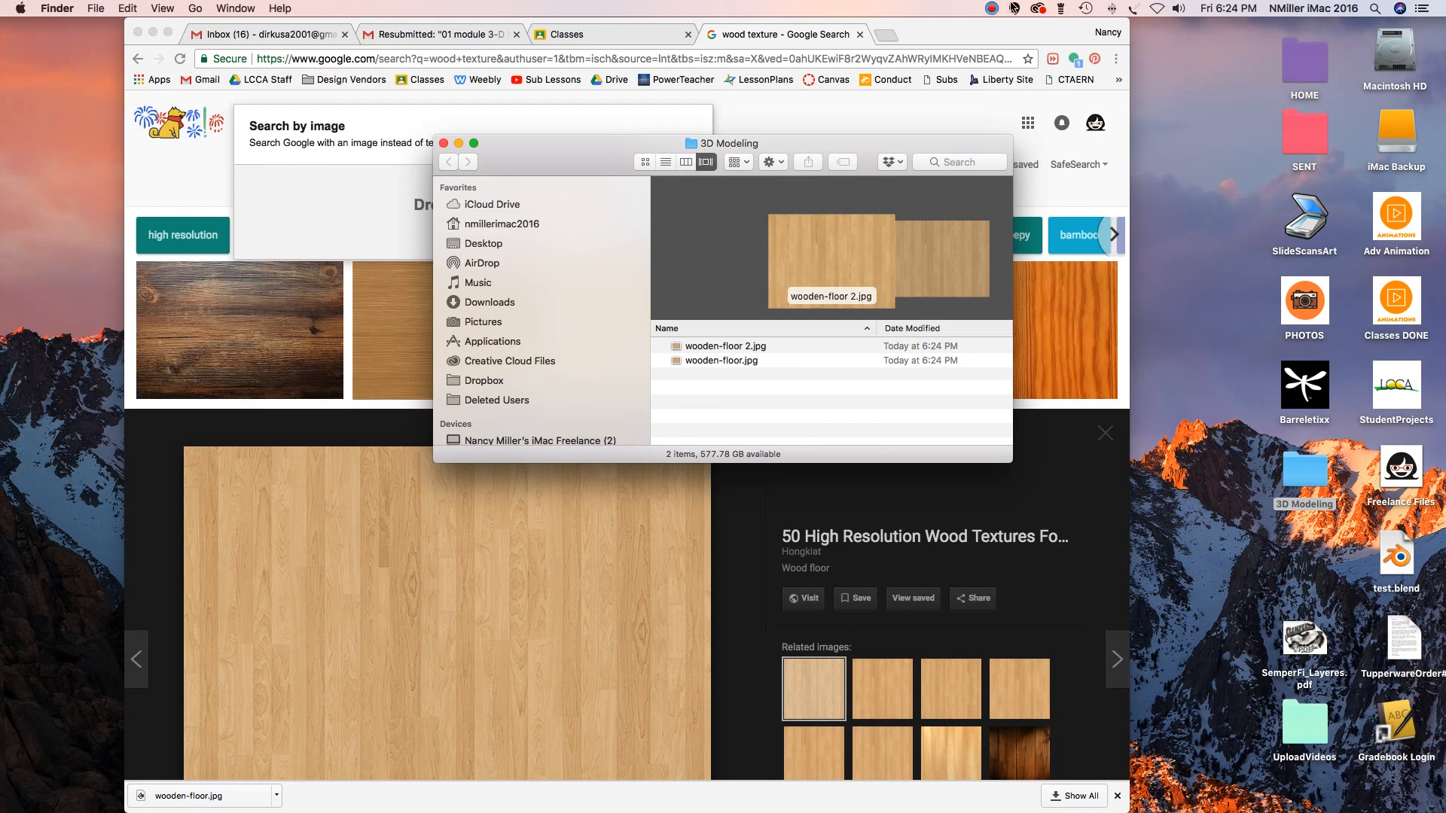
pyautogui.moveTo(1014, 8)
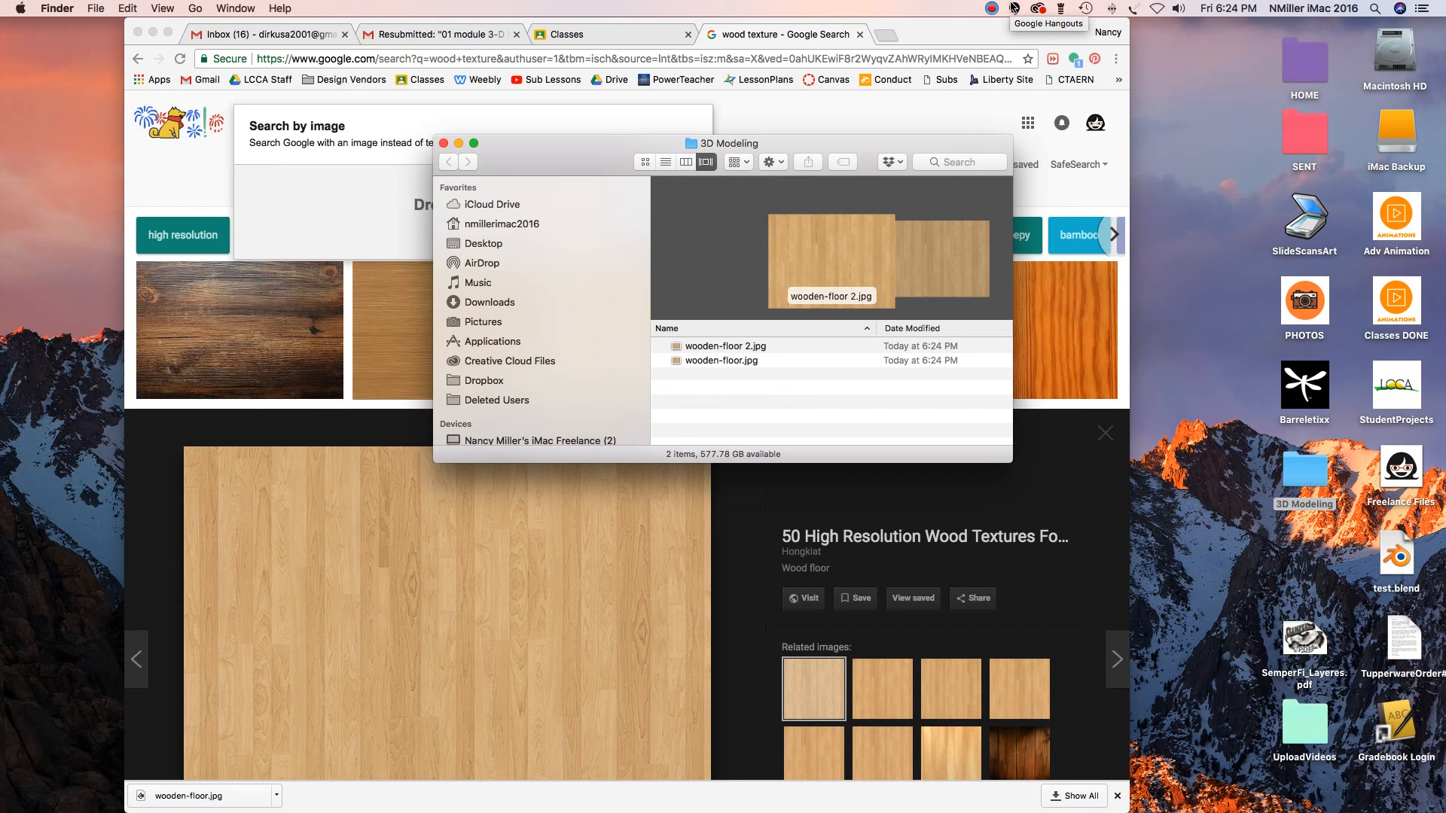
# View the 3D Modeling folder holding wooden-floor.jpg and wooden-floor 2.jpg in Finder.
pyautogui.click(994, 9)
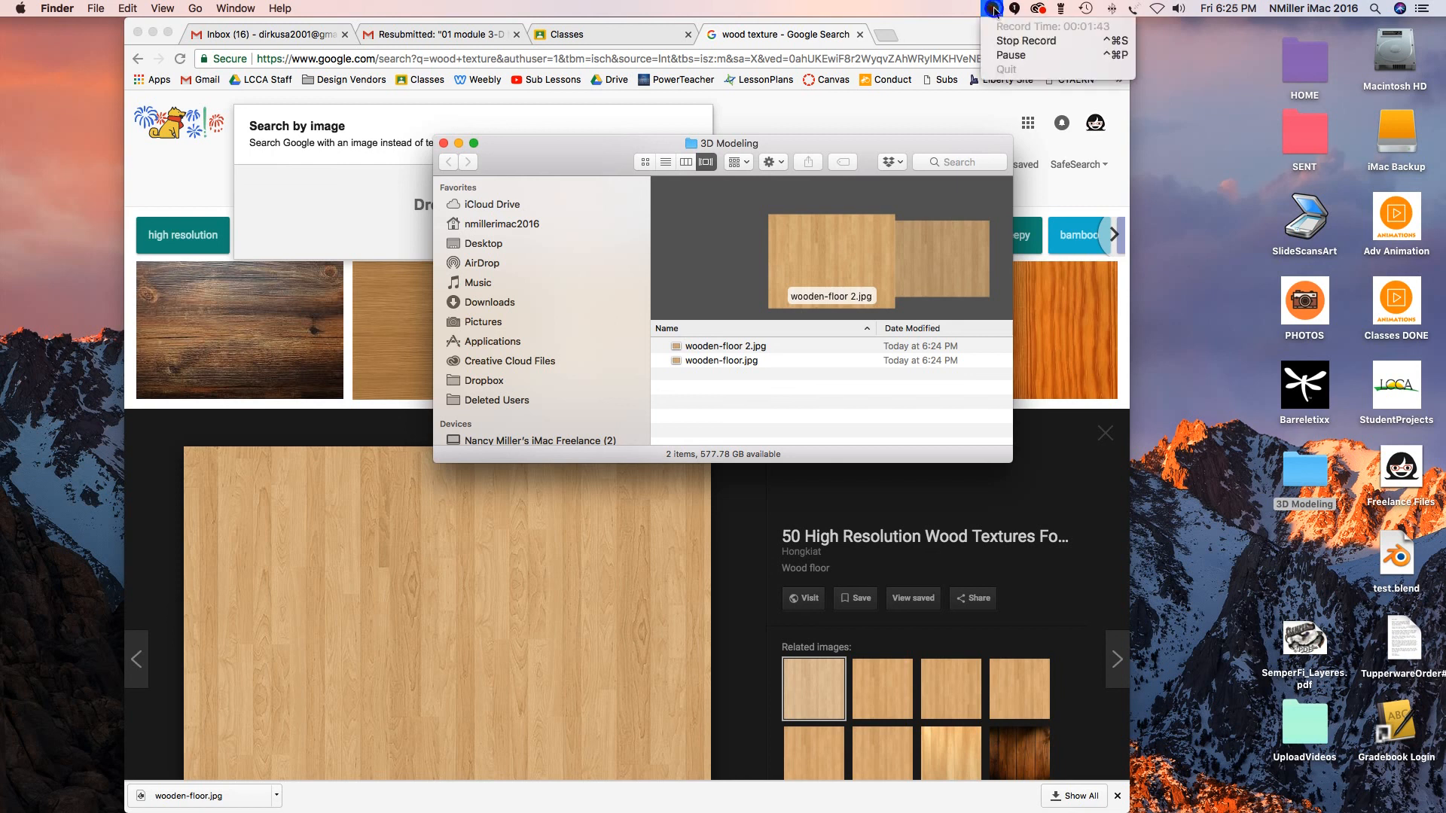